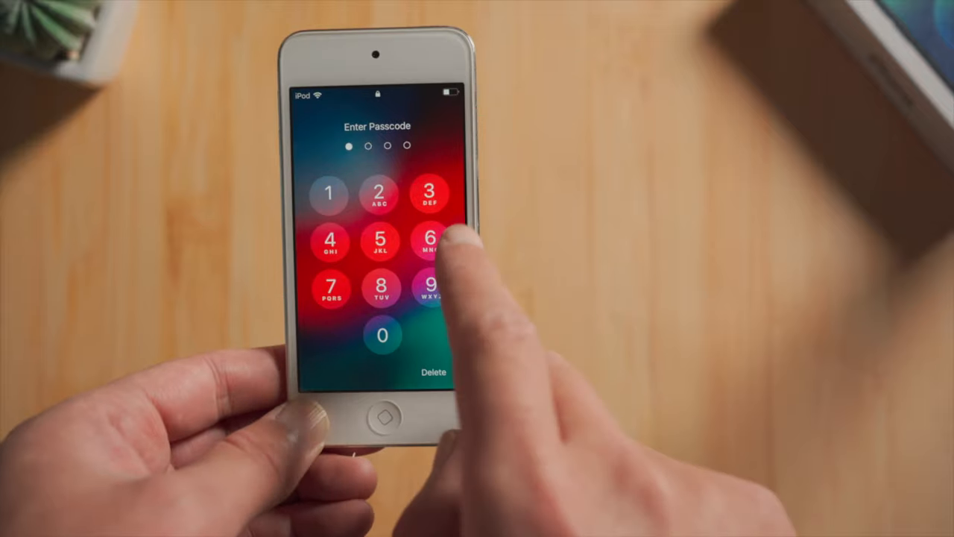
Enter passcode digits on the disabled iPod touch lock screen.
left_click(429, 238)
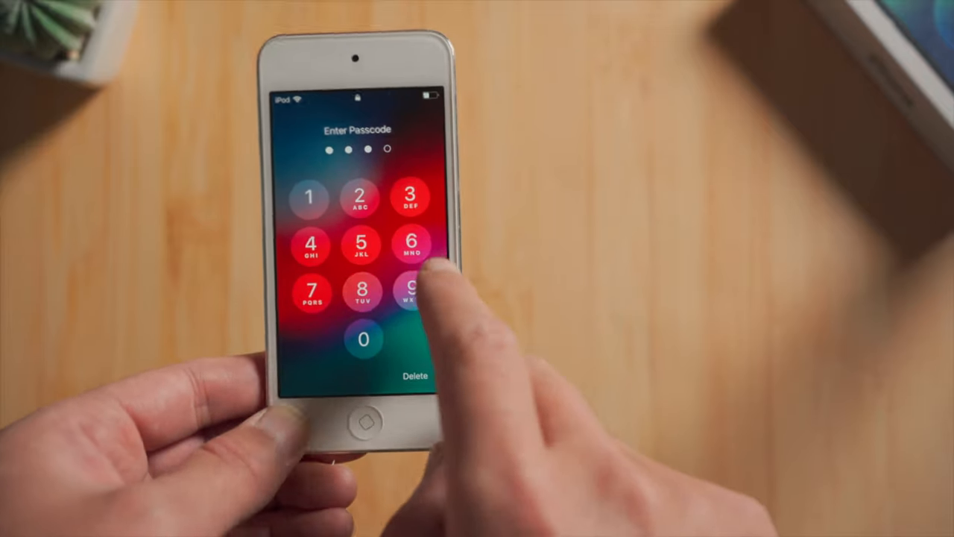
left_click(412, 290)
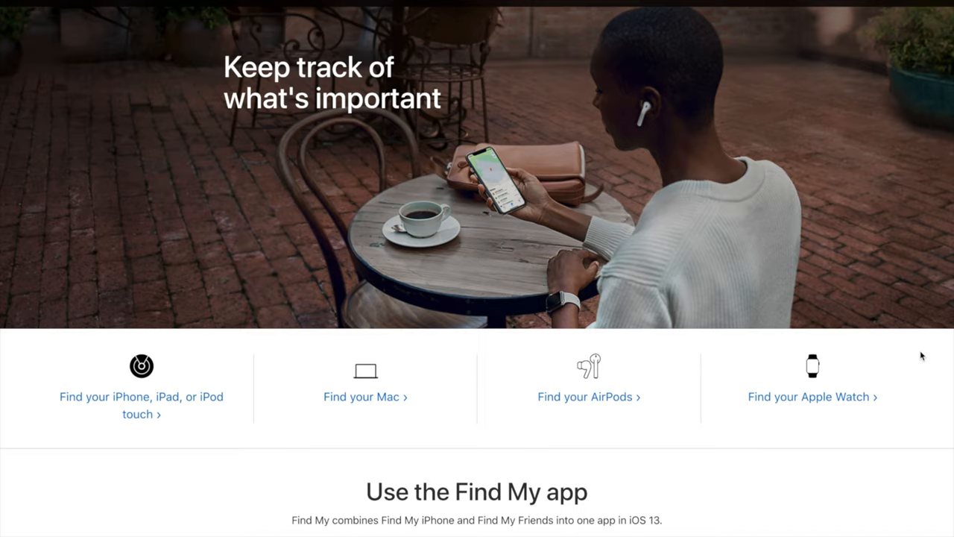
Review the 'Use the Find My app' section, then return the iPhone to its home screen.
scroll("down", 3)
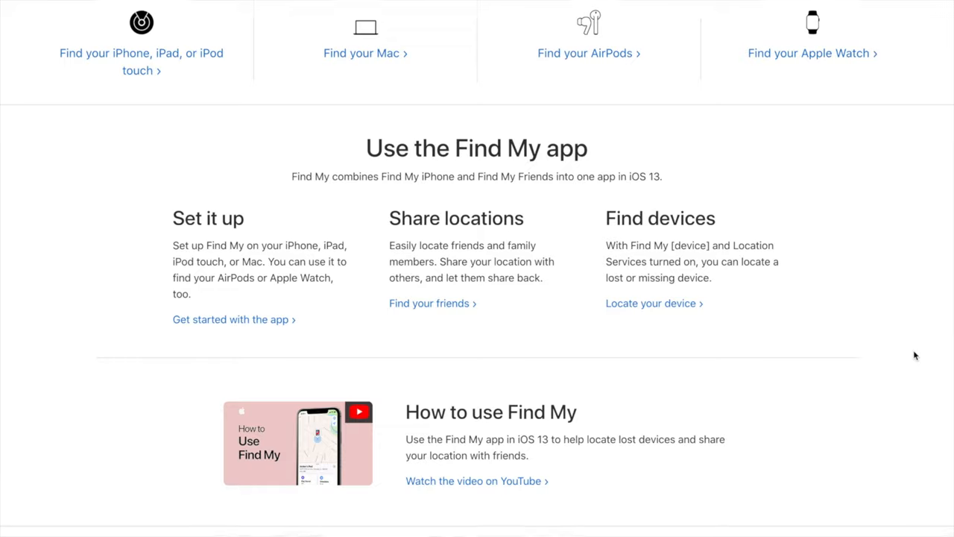
scroll("down", 3)
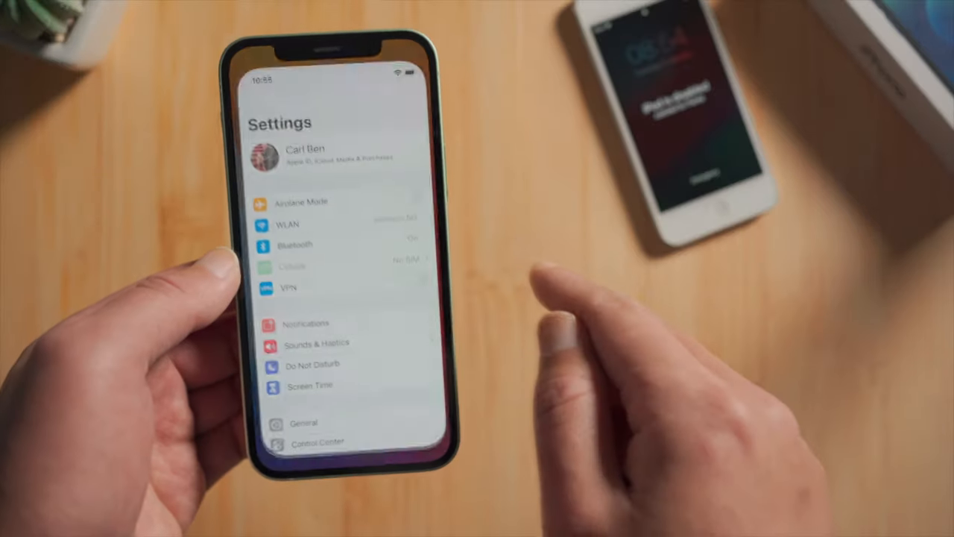
left_click(320, 152)
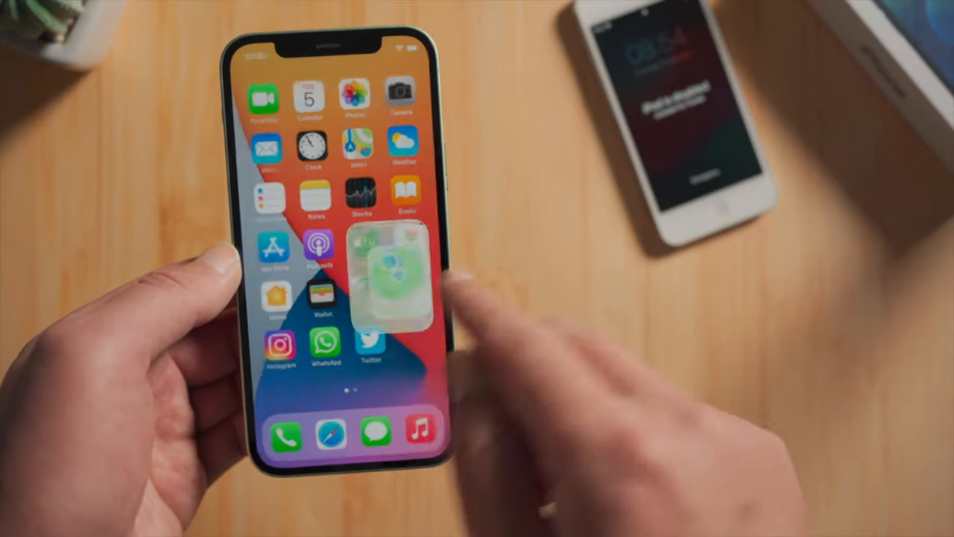
From the Devices list, select iPod Touch and choose Erase This Device to show 'Erase iPod?'.
left_click(395, 276)
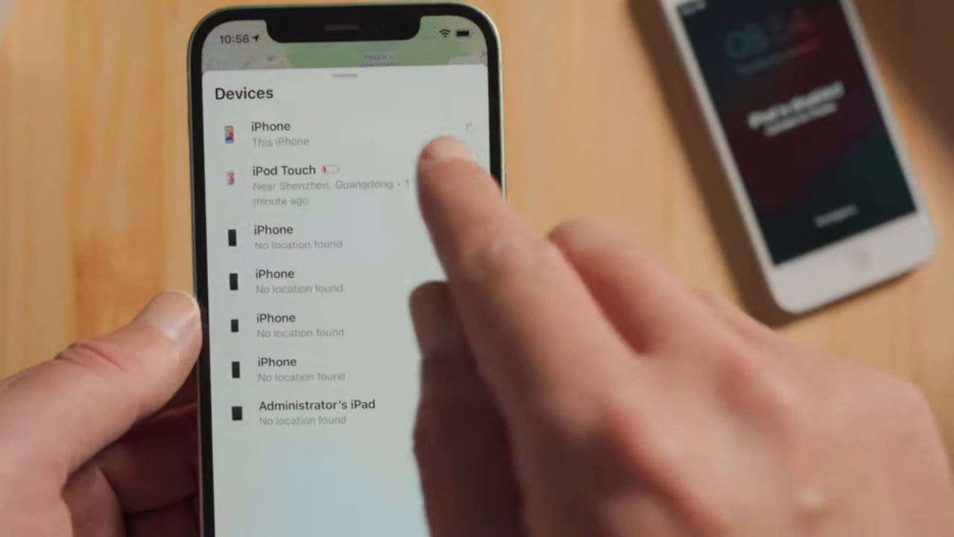
left_click(298, 179)
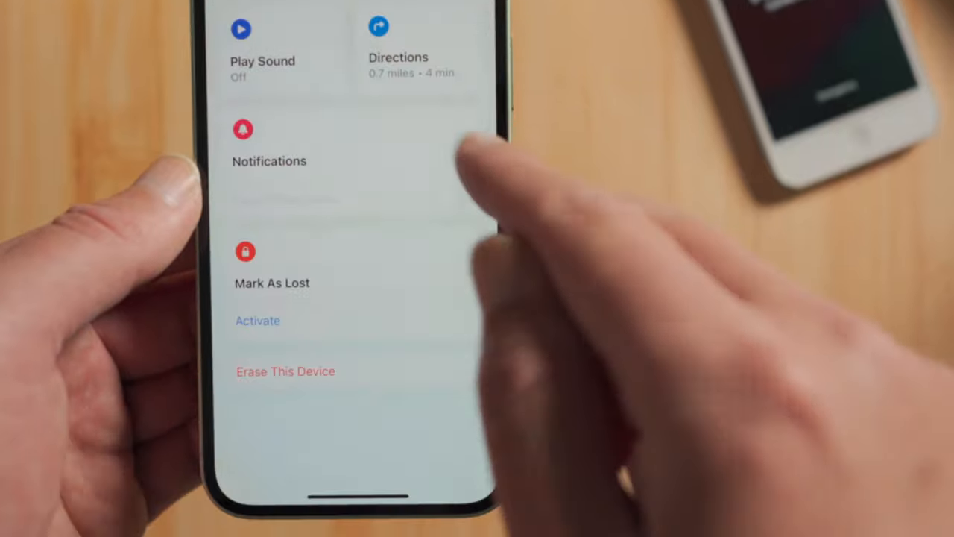
left_click(287, 371)
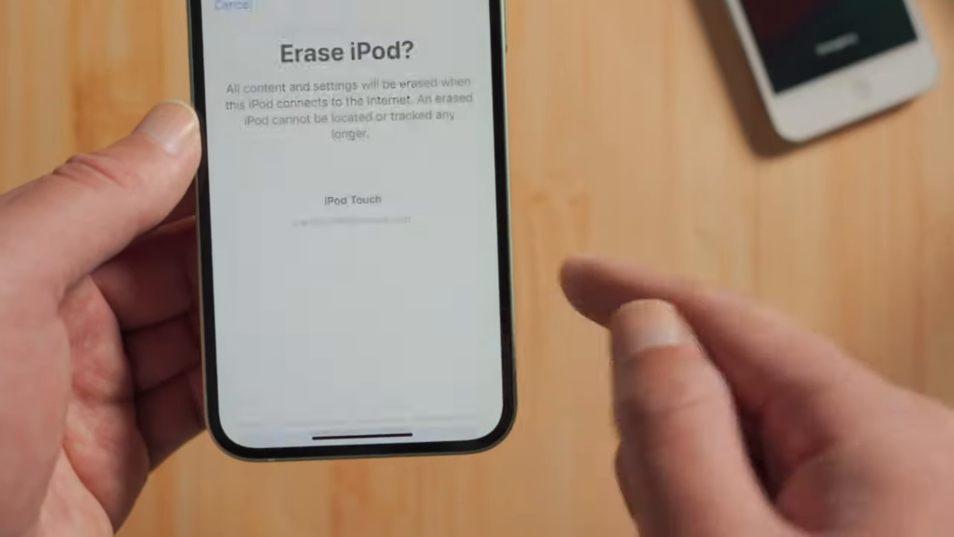